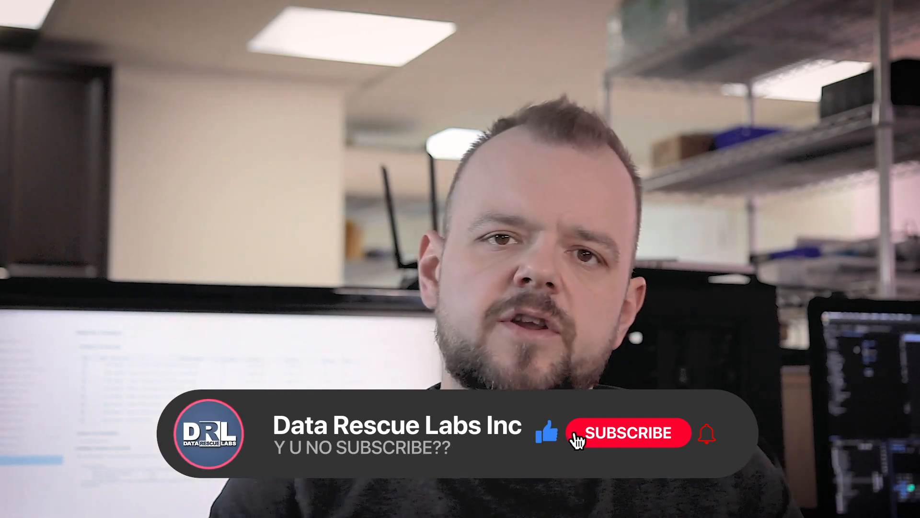
{"action": "left_click", "coordinate": [627, 433]}
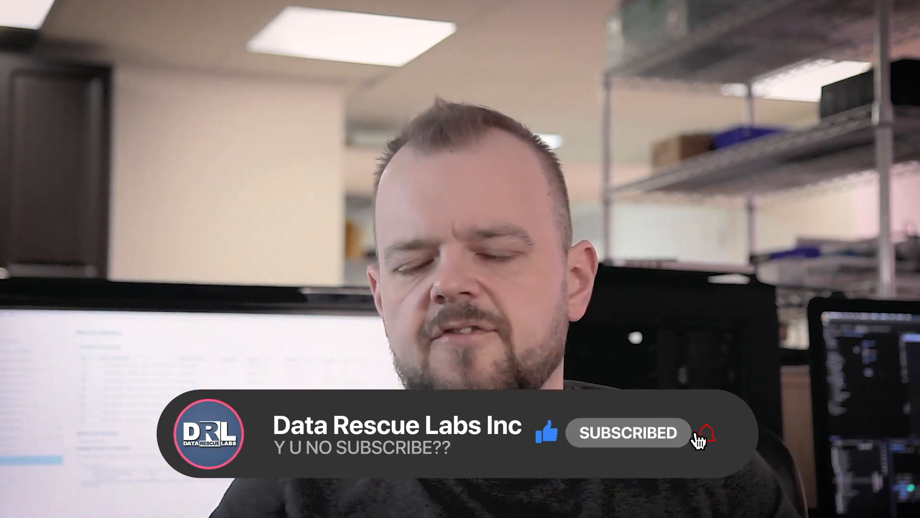